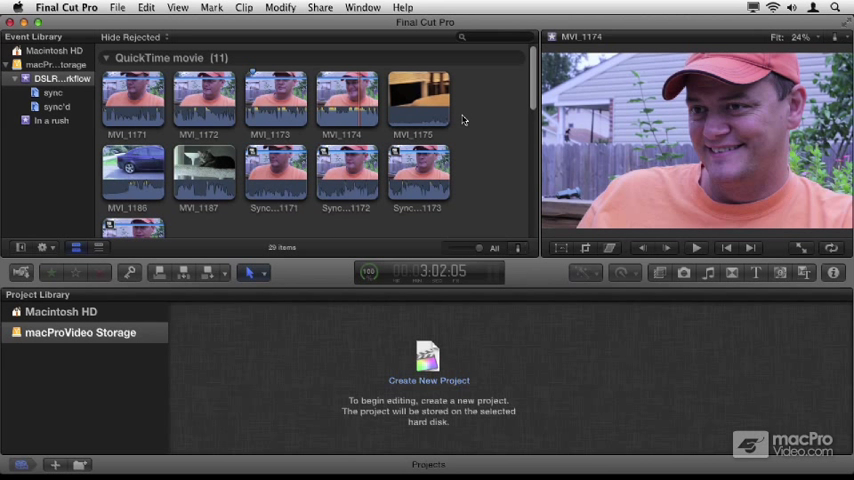
{"action": "mouse_move", "coordinate": [473, 124]}
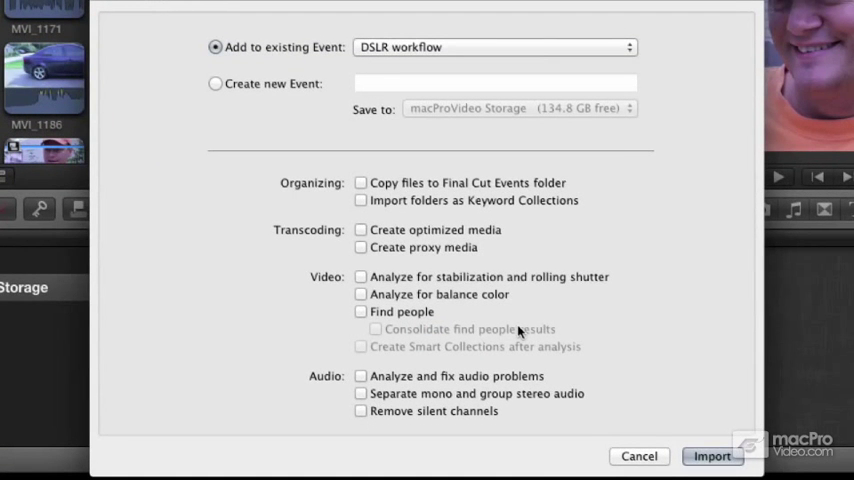
{"action": "mouse_move", "coordinate": [520, 331]}
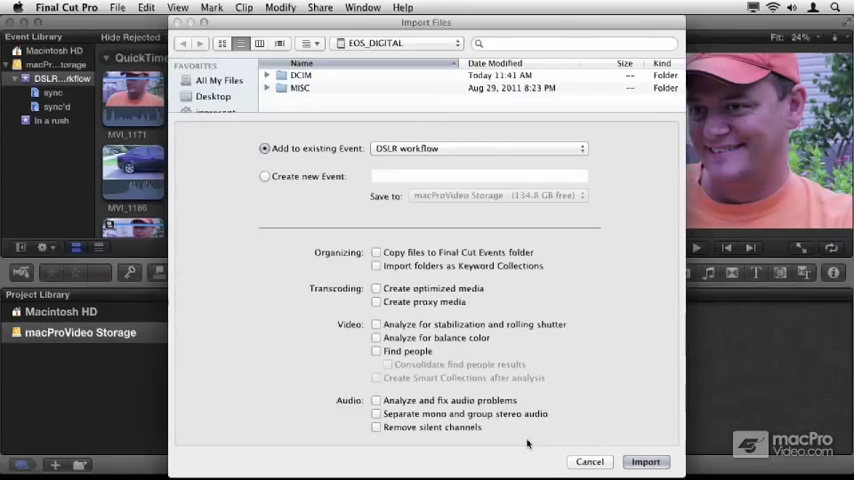
- Dismiss import, select MVI_1171, and set Analyze and Fix to audio problems only, no balance color
{"action": "left_click", "coordinate": [654, 461]}
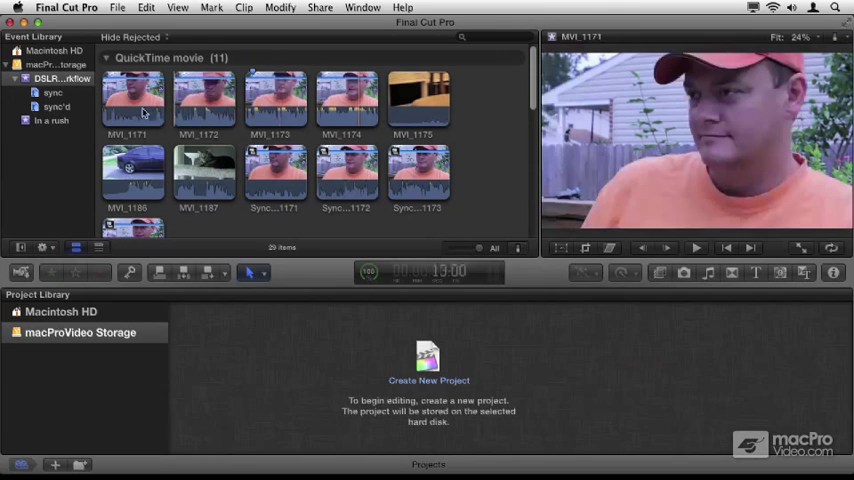
{"action": "left_click", "coordinate": [143, 110]}
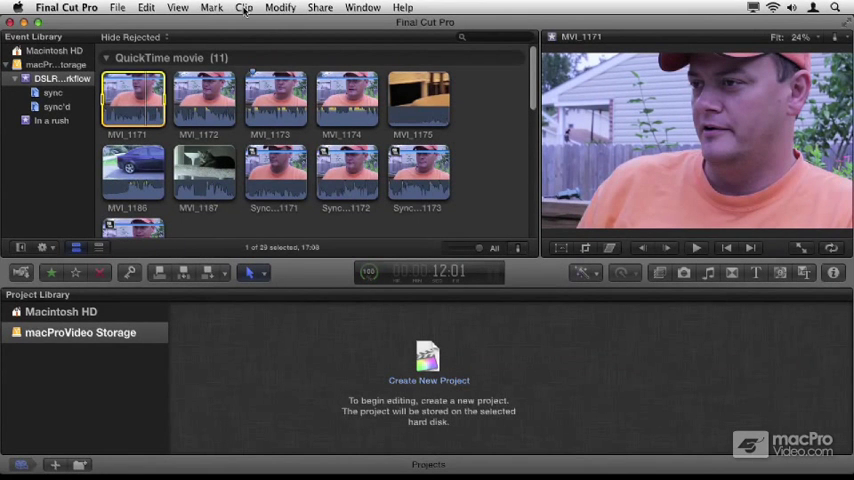
{"action": "left_click", "coordinate": [288, 6]}
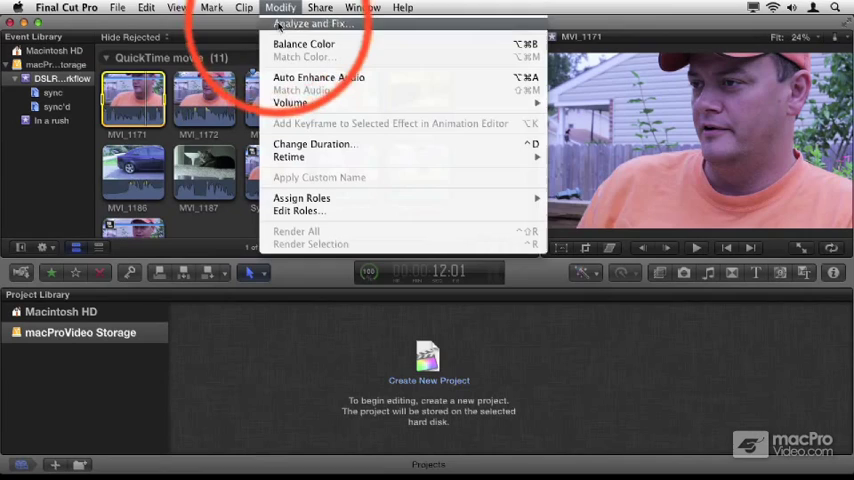
{"action": "left_click", "coordinate": [323, 18]}
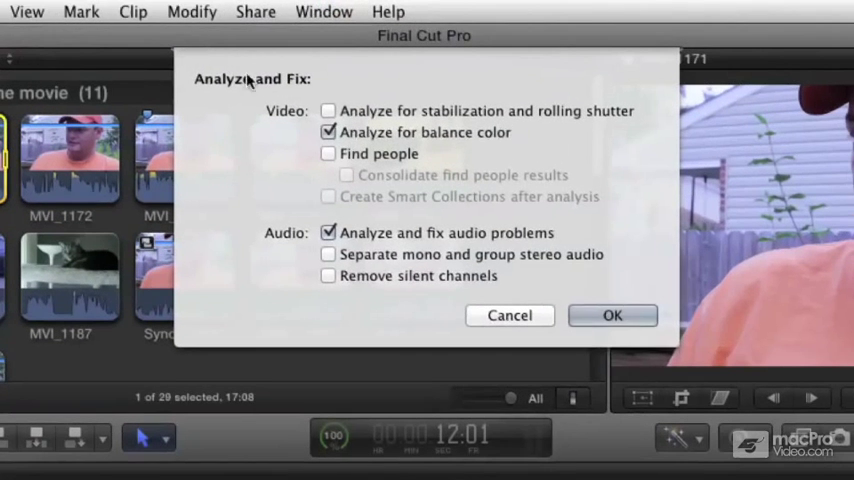
{"action": "left_click", "coordinate": [328, 132]}
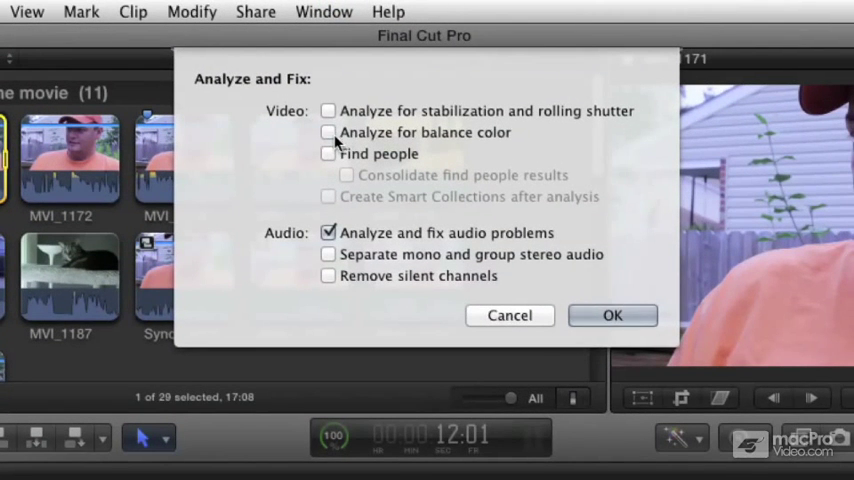
{"action": "mouse_move", "coordinate": [627, 308]}
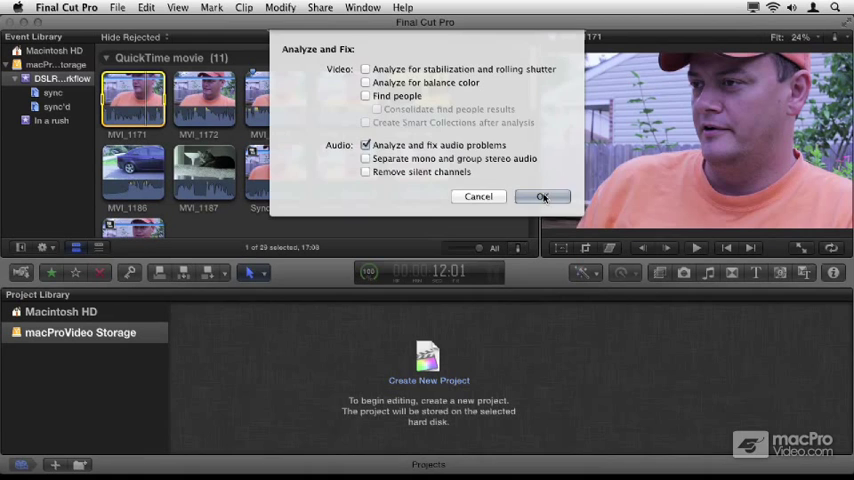
- Run the audio-only analysis on MVI_1171 and expand Audio Analysis: Potential Problems Detected
{"action": "left_click", "coordinate": [543, 196]}
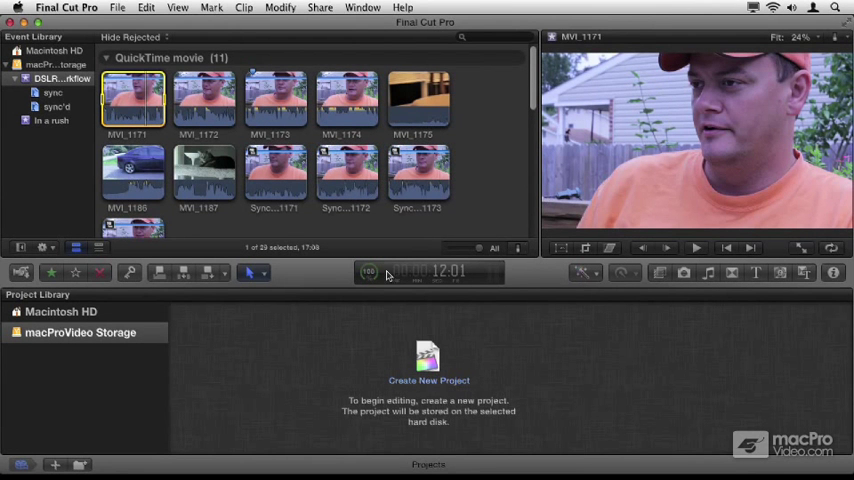
{"action": "mouse_move", "coordinate": [369, 272]}
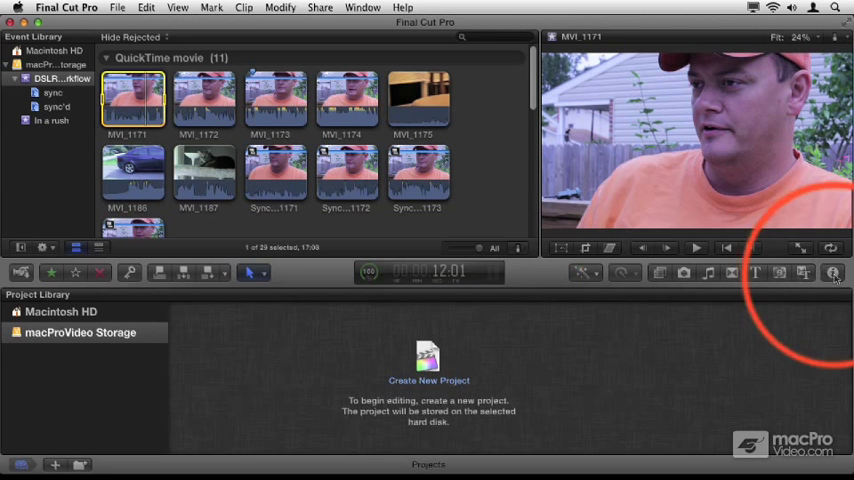
{"action": "left_click", "coordinate": [832, 276]}
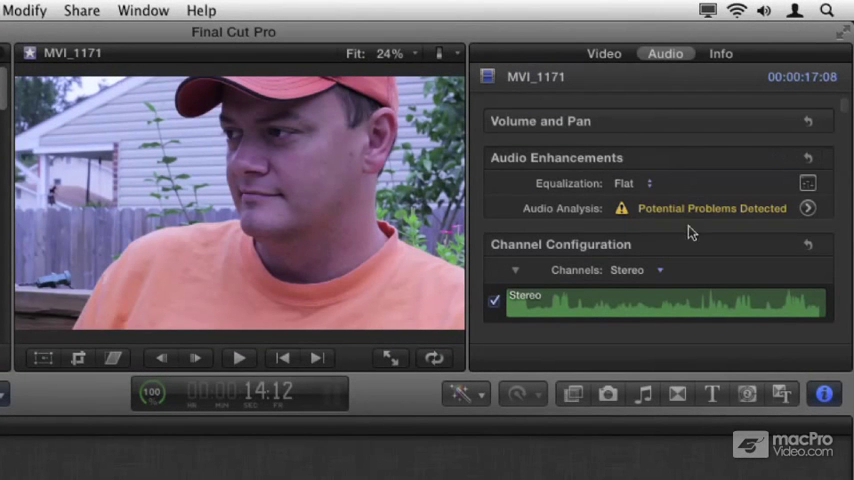
{"action": "mouse_move", "coordinate": [658, 224]}
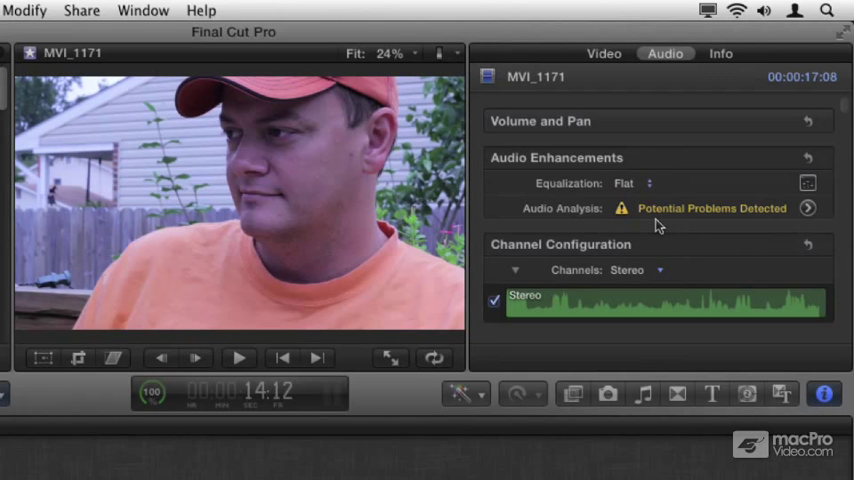
{"action": "left_click", "coordinate": [714, 209]}
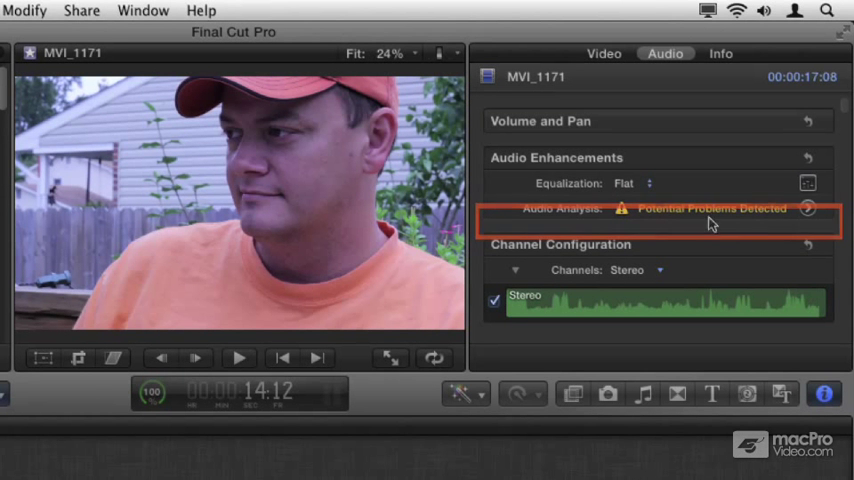
{"action": "mouse_move", "coordinate": [814, 209]}
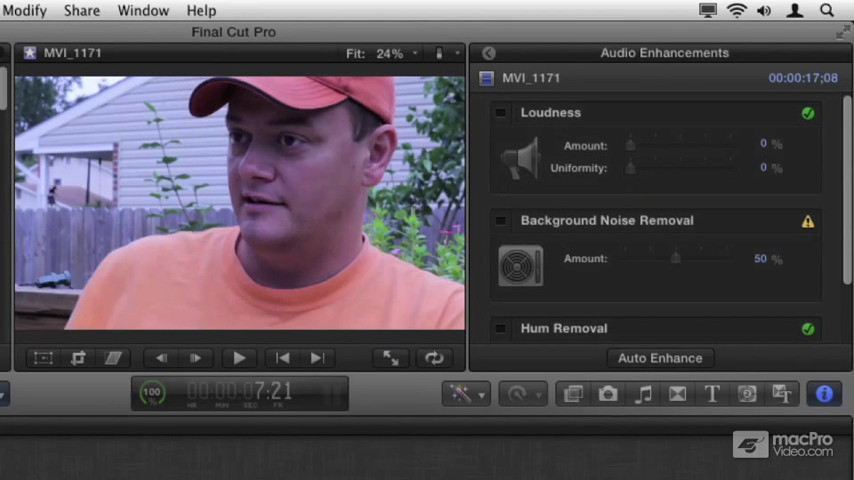
- Enable Background Noise Removal for MVI_1171, giving a 50% noise reduction
{"action": "left_click", "coordinate": [239, 358]}
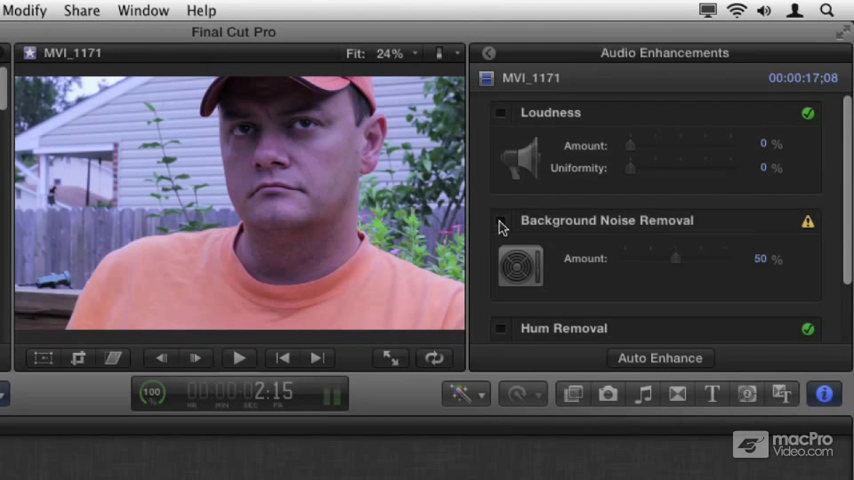
{"action": "left_click", "coordinate": [501, 221]}
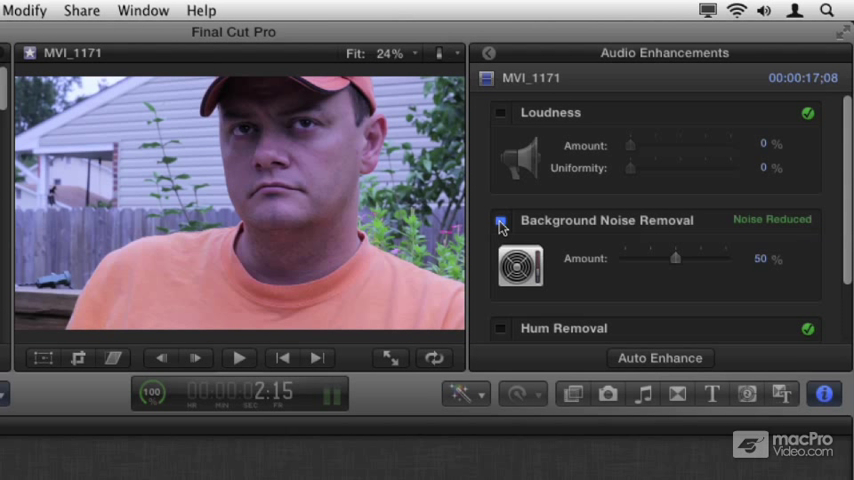
{"action": "left_click", "coordinate": [239, 358]}
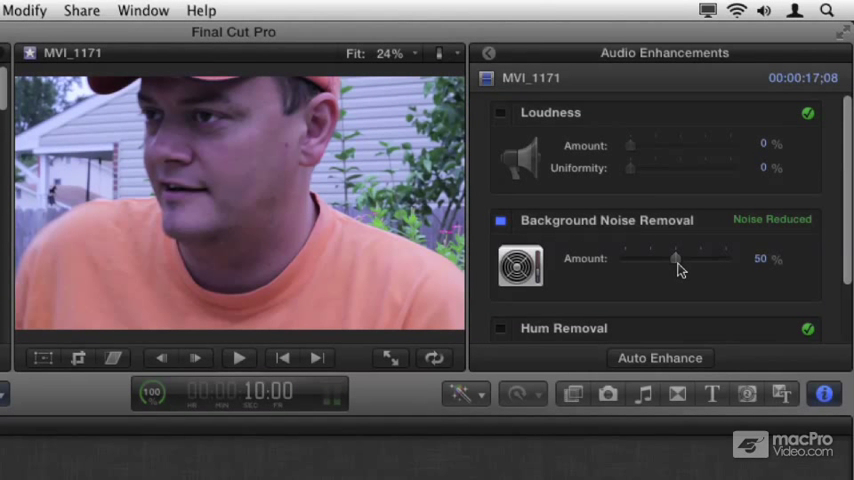
{"action": "mouse_move", "coordinate": [676, 267]}
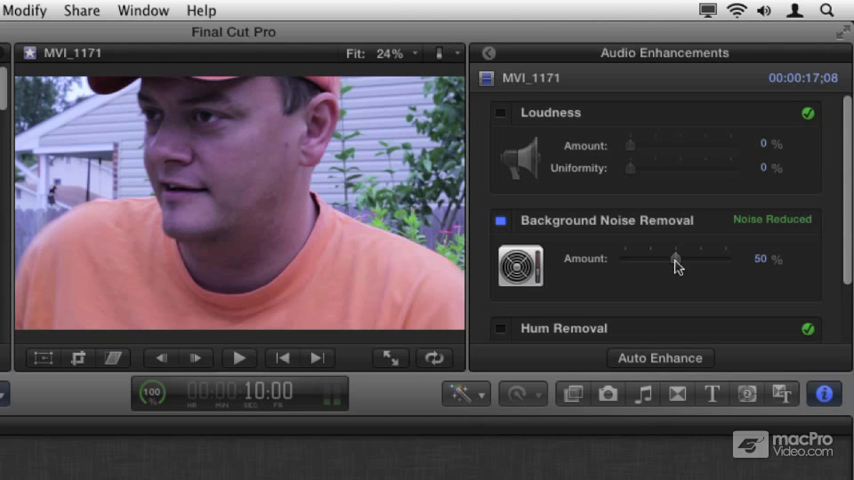
- Try 100% and 42% on the Background Noise Removal amount slider, then settle on 75%
{"action": "left_click_drag", "start_coordinate": [675, 258], "coordinate": [680, 258]}
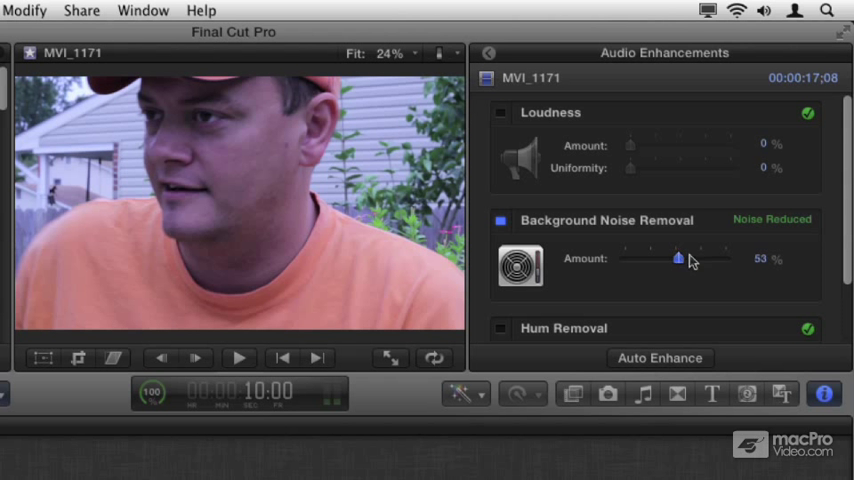
{"action": "left_click_drag", "start_coordinate": [678, 258], "coordinate": [726, 258]}
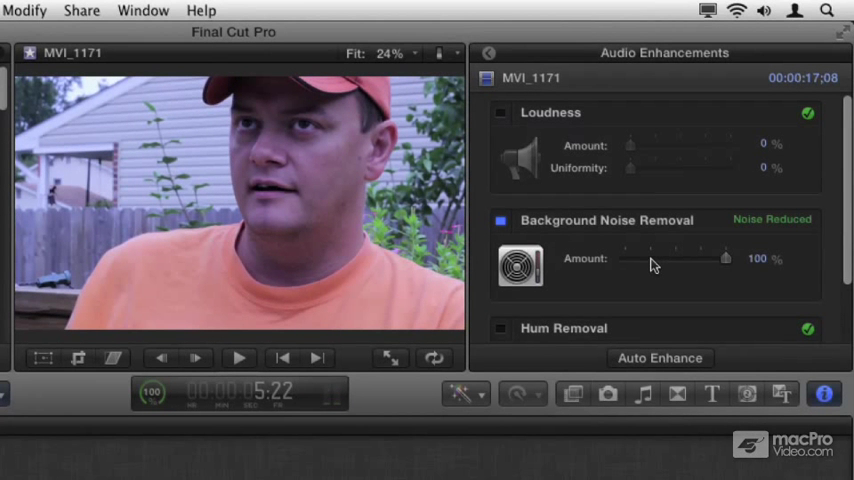
{"action": "left_click_drag", "start_coordinate": [725, 258], "coordinate": [665, 258]}
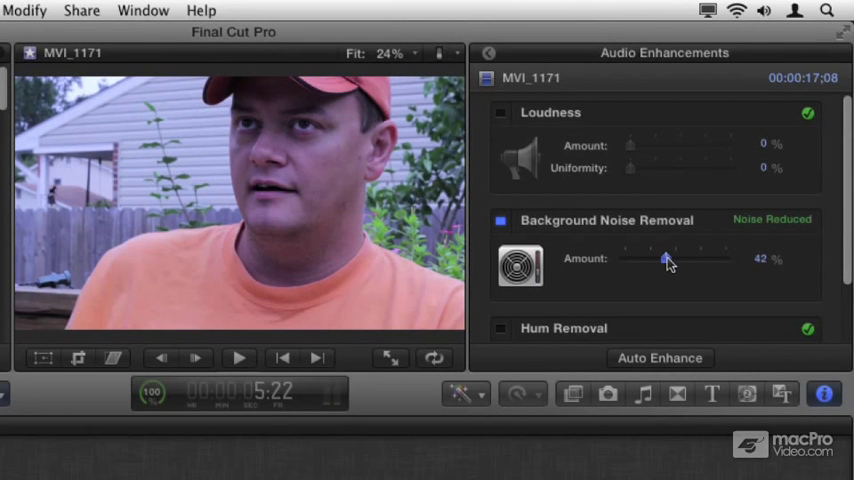
{"action": "left_click_drag", "start_coordinate": [667, 259], "coordinate": [700, 259]}
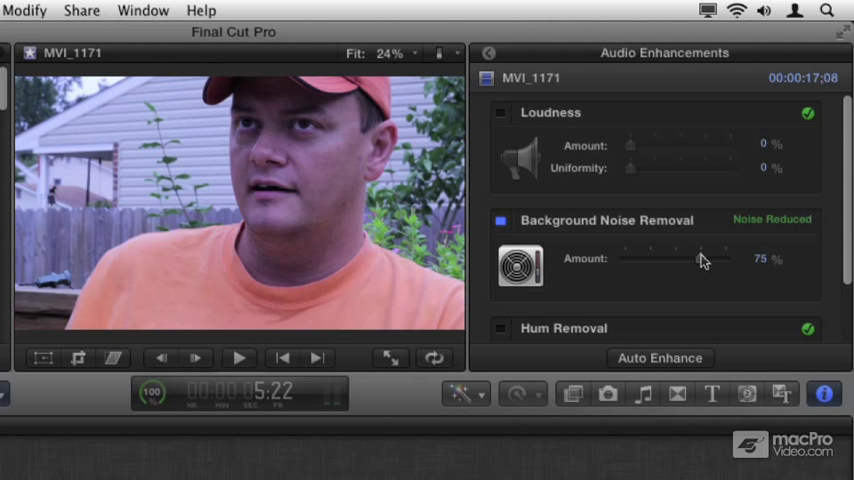
{"action": "scroll", "scroll_direction": "down", "scroll_amount": 3}
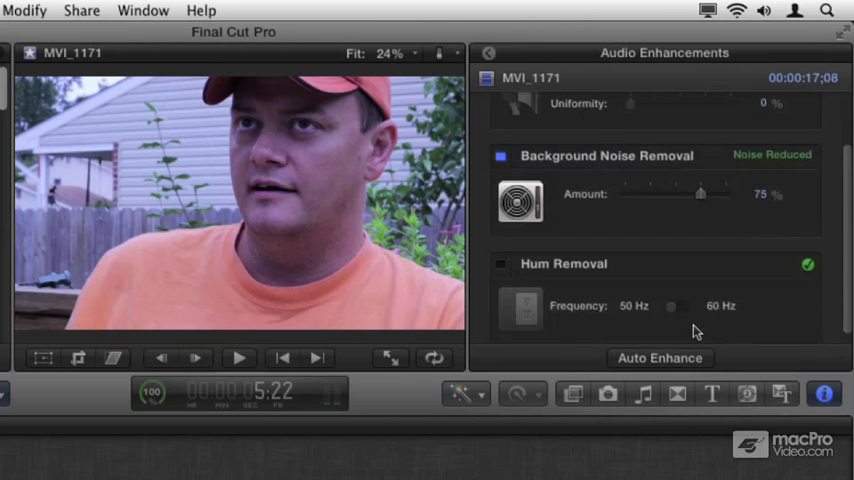